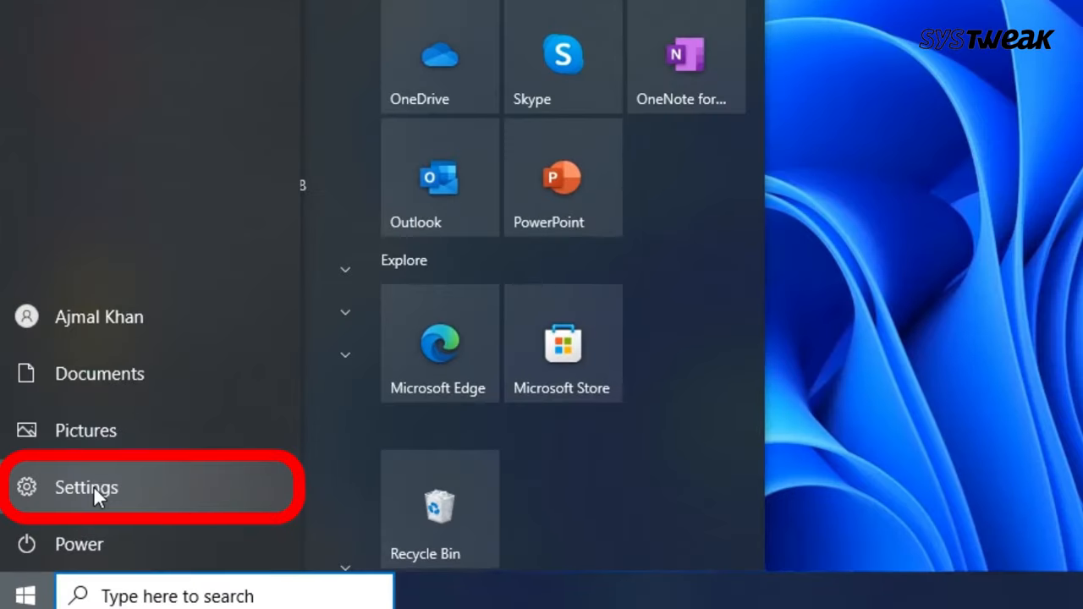
Forget the saved moto g(40) fusion_2861 network from Wi-Fi > Manage known networks
left_click(82, 486)
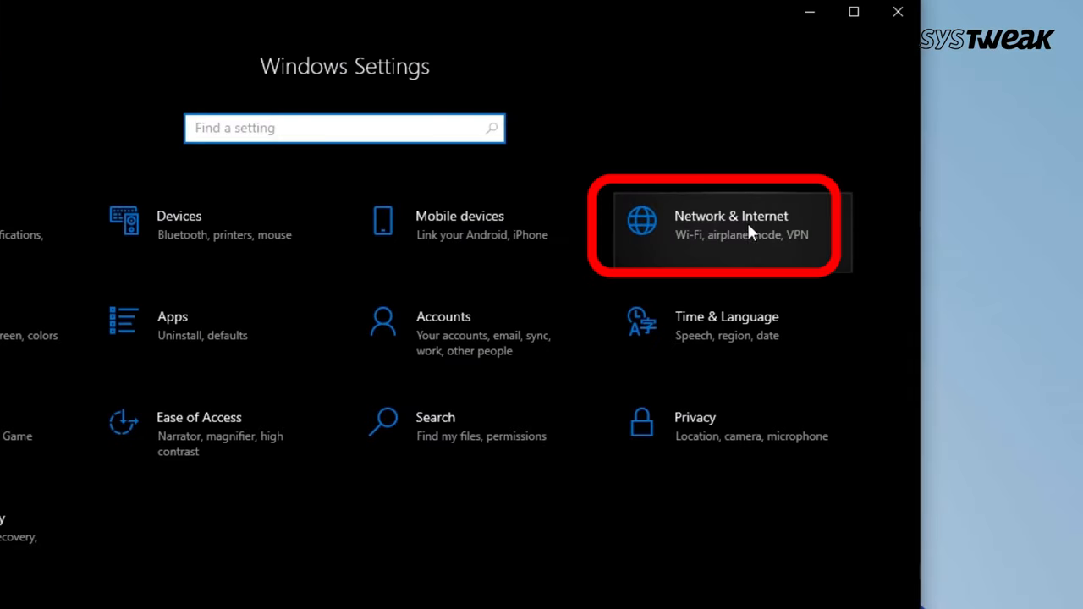
left_click(730, 224)
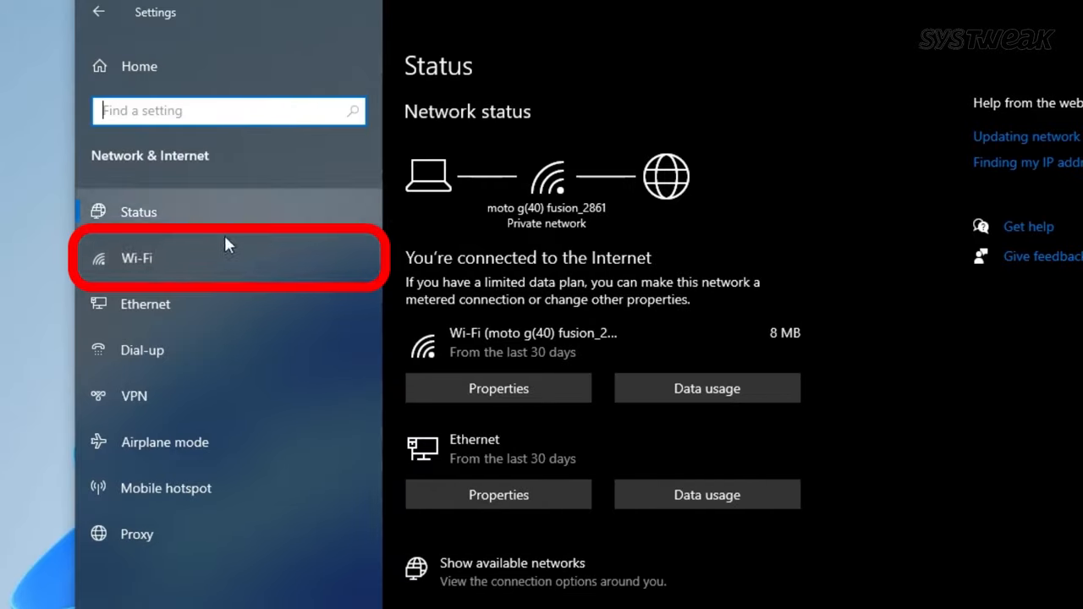
left_click(135, 258)
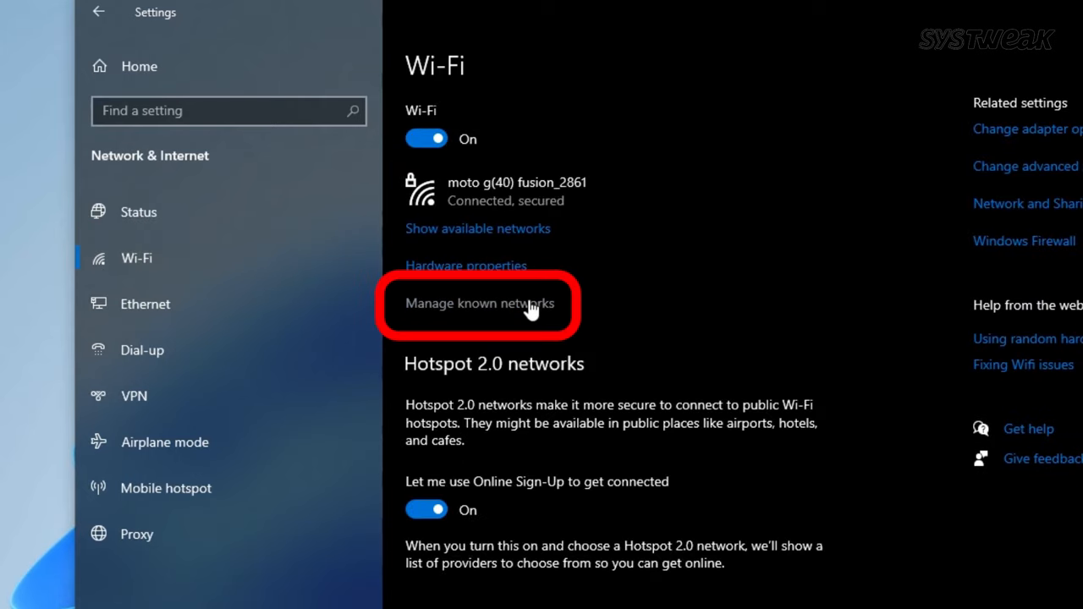
left_click(478, 303)
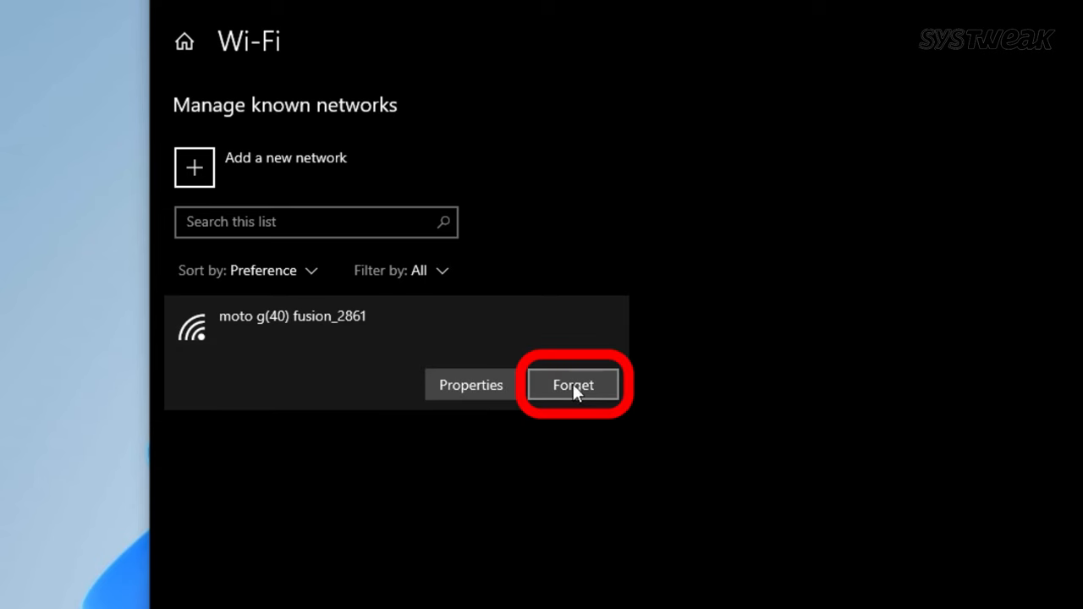
left_click(572, 384)
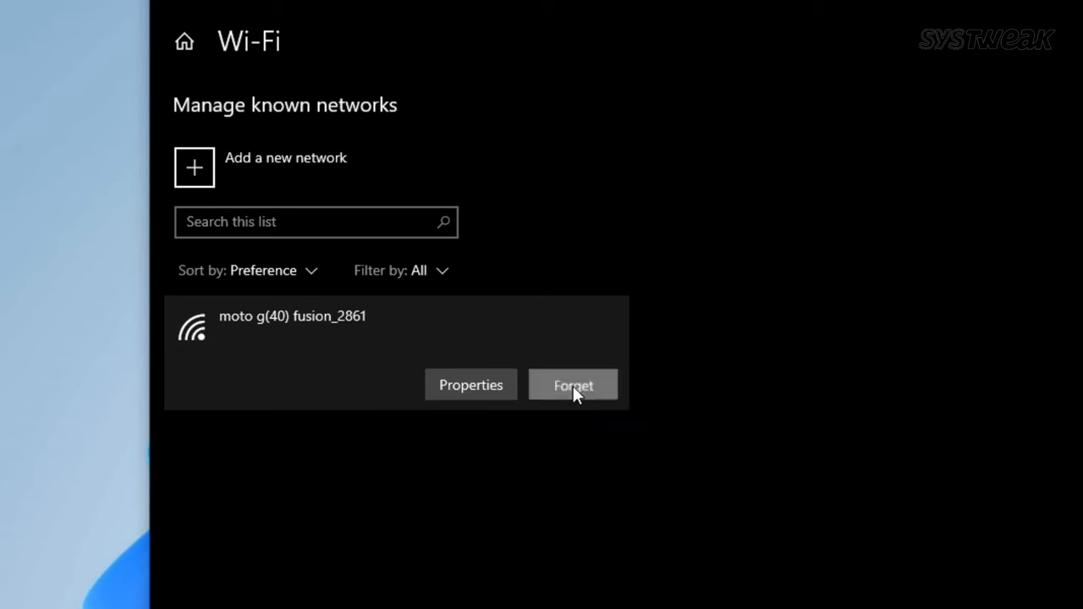
left_click(572, 384)
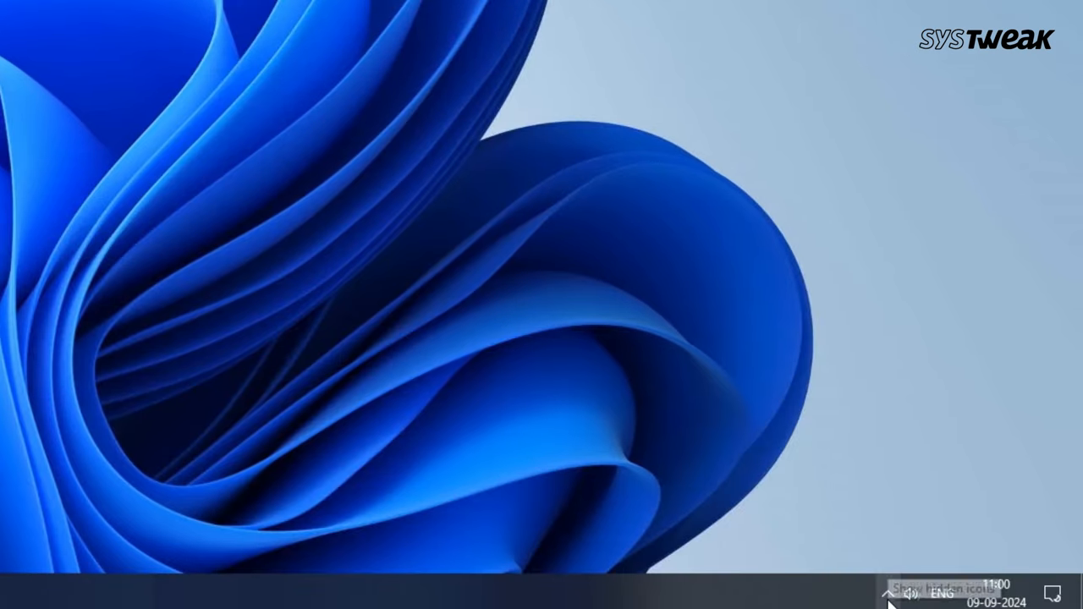
Reconnect to moto g(40) fusion_2861 with its security key and make the PC discoverable
left_click(928, 591)
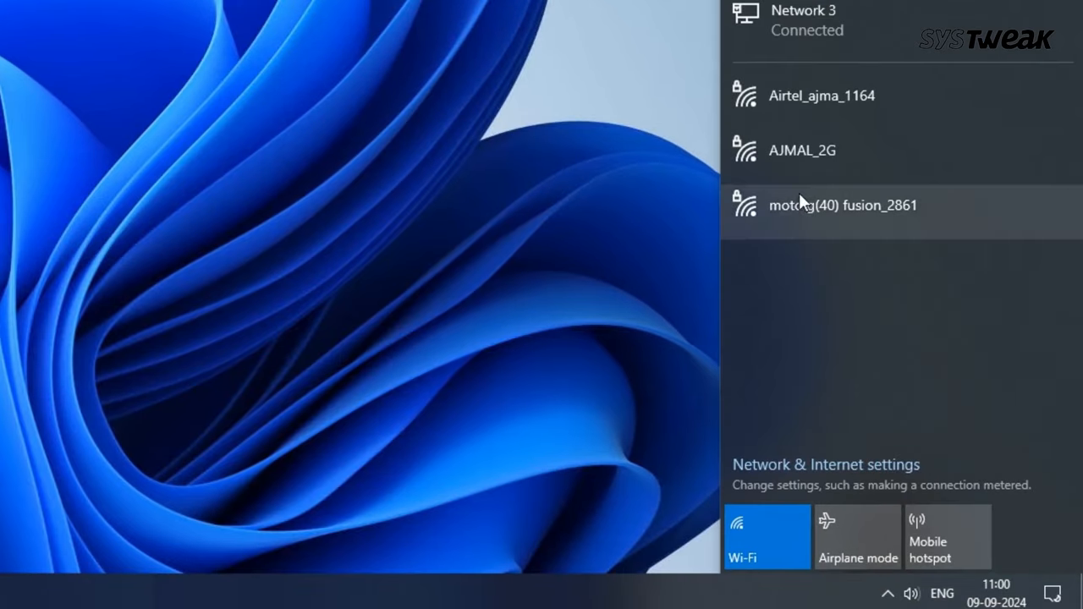
left_click(841, 204)
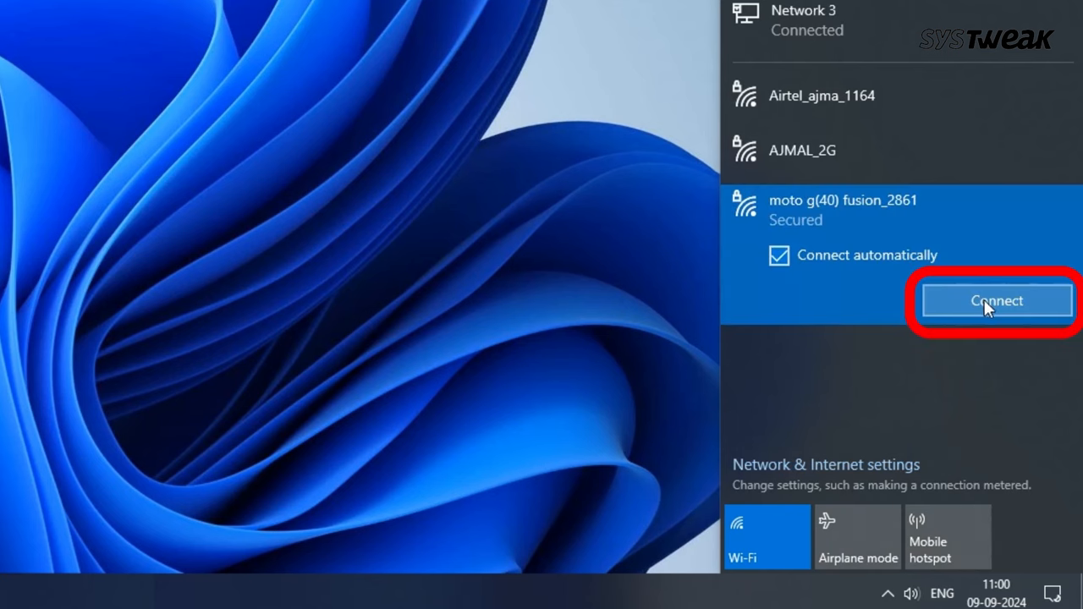
left_click(996, 301)
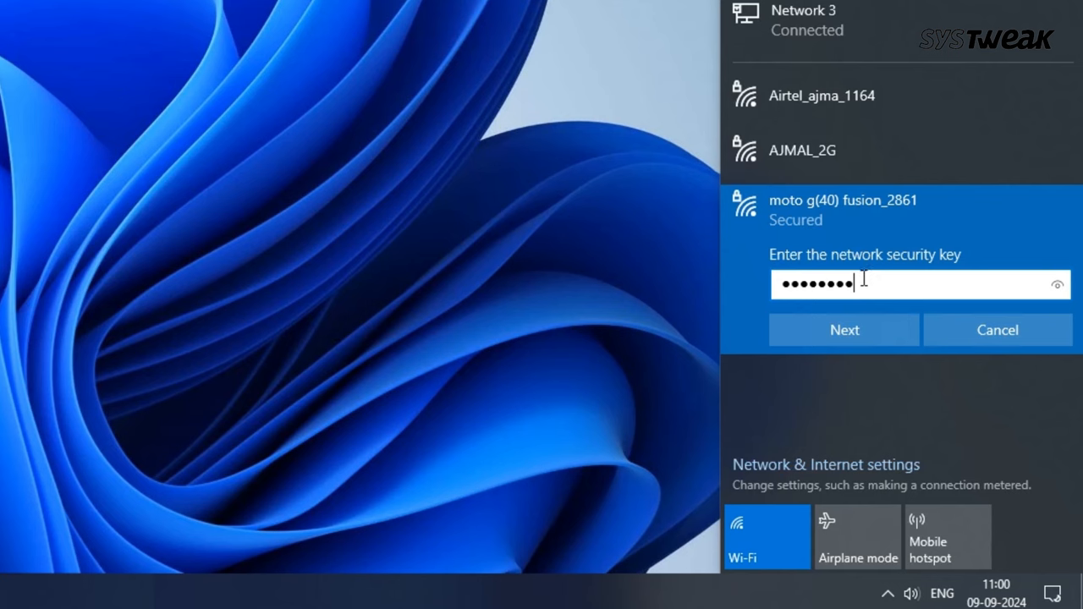
left_click(843, 330)
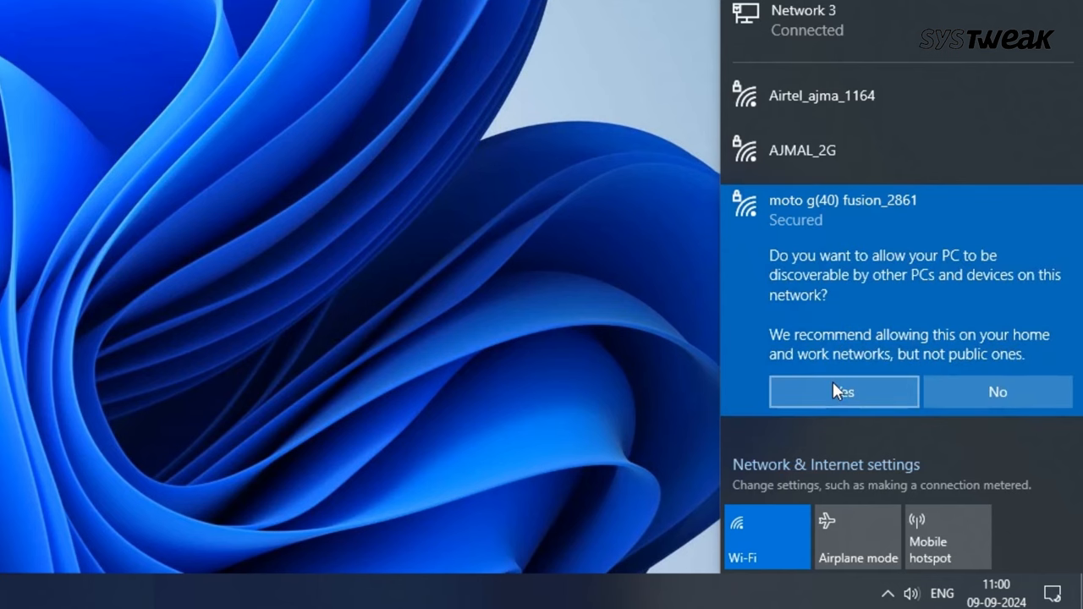
left_click(844, 391)
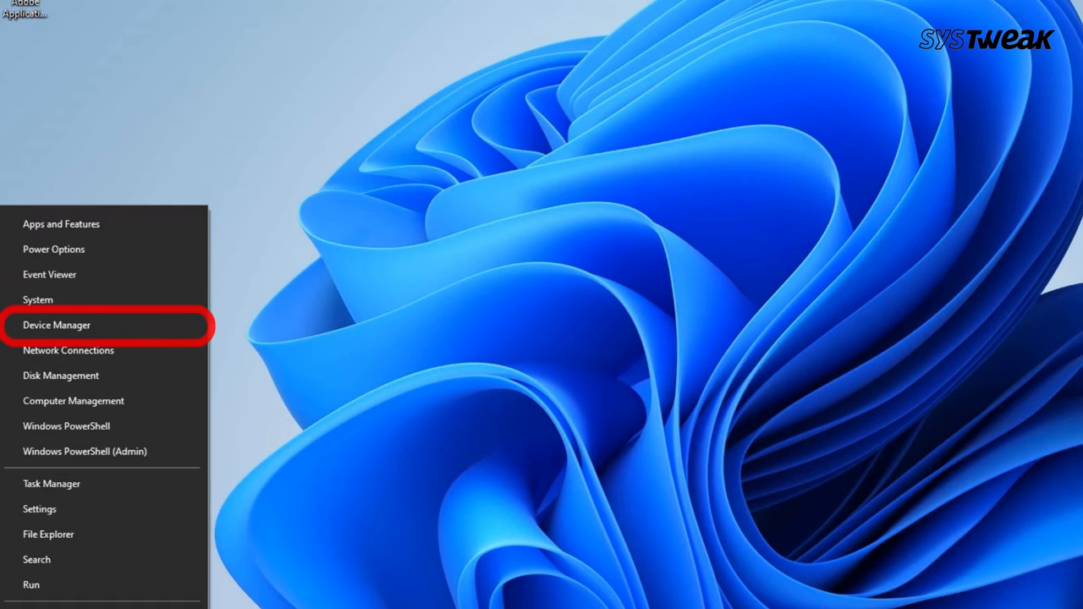
Launch Device Manager from the Start button's Power User menu
left_click(56, 325)
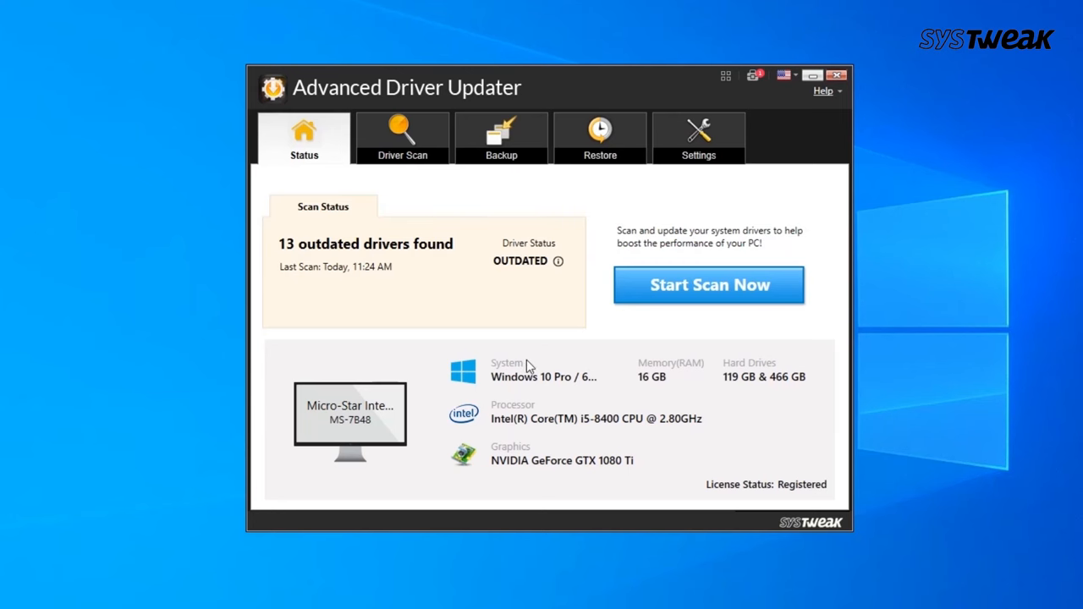
Start a scan for outdated drivers from the Status tab
left_click(708, 284)
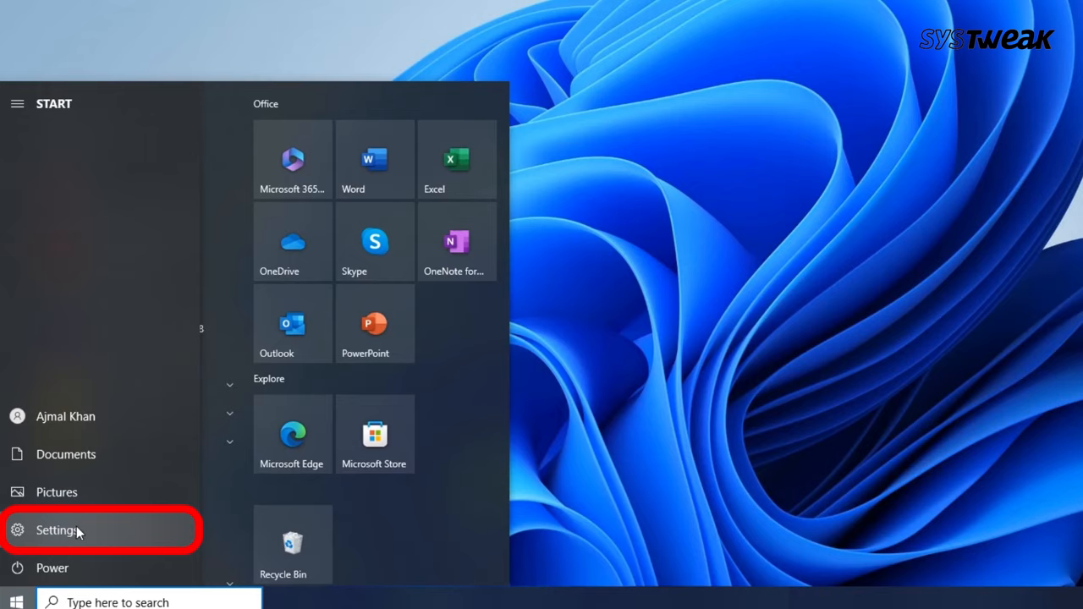
Start the network troubleshooter from Network & Internet Status for all network adapters
left_click(54, 544)
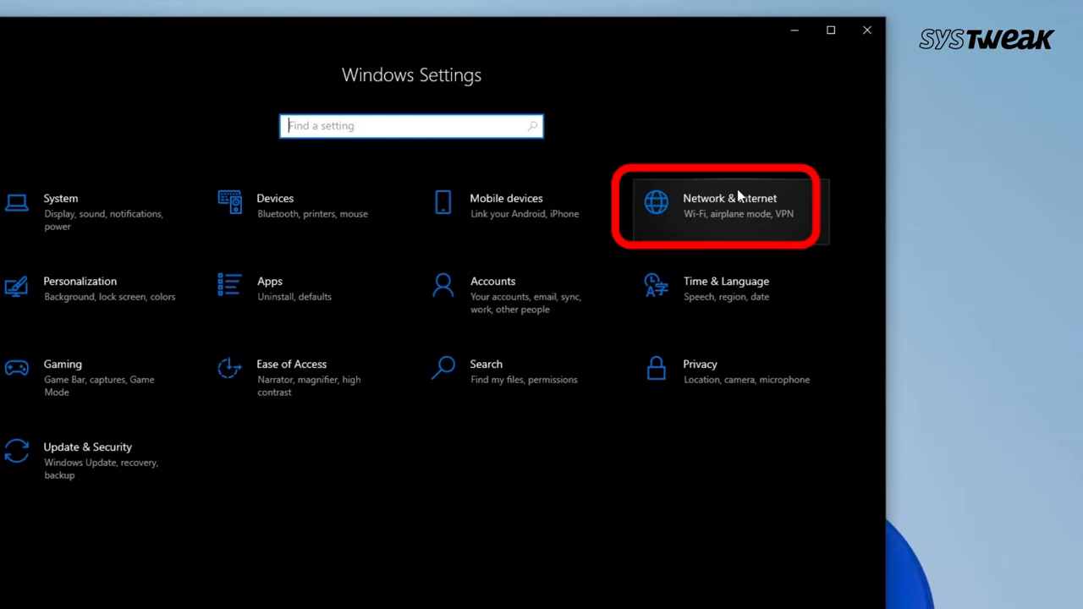
left_click(730, 205)
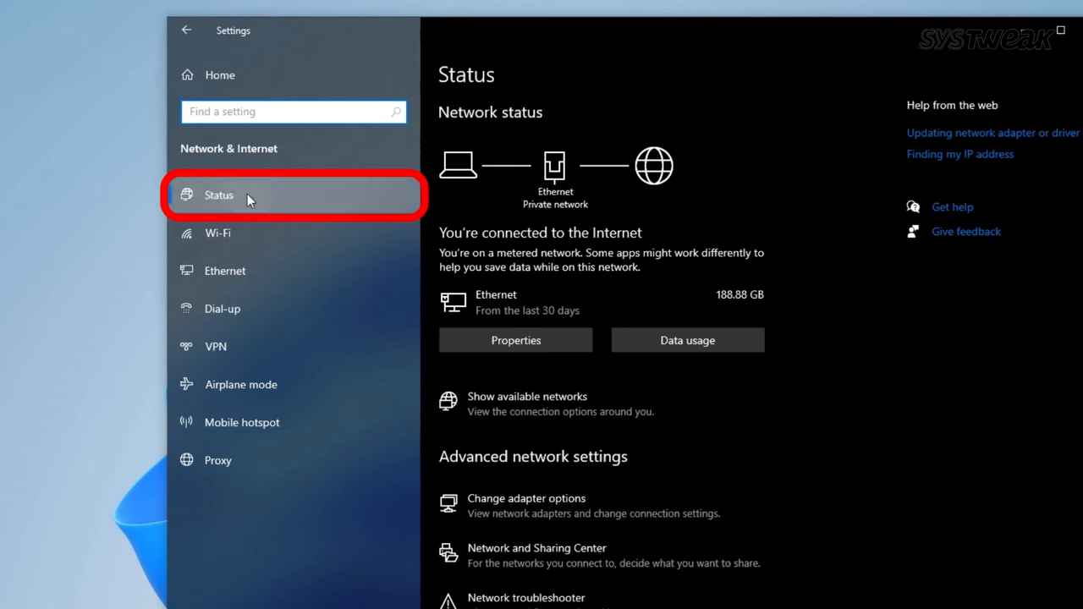
scroll("down", 3)
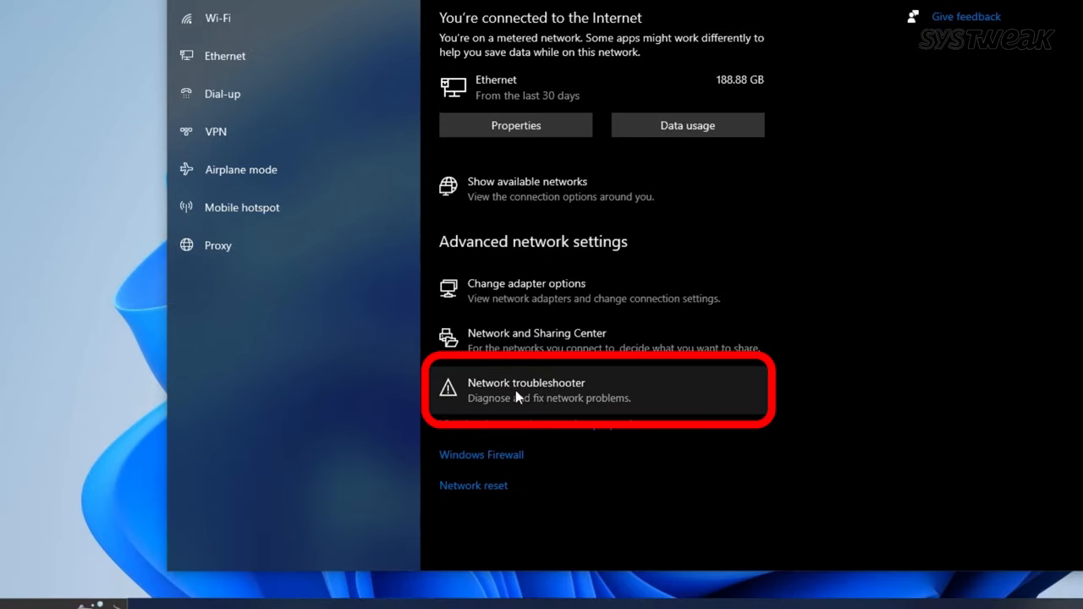
left_click(527, 390)
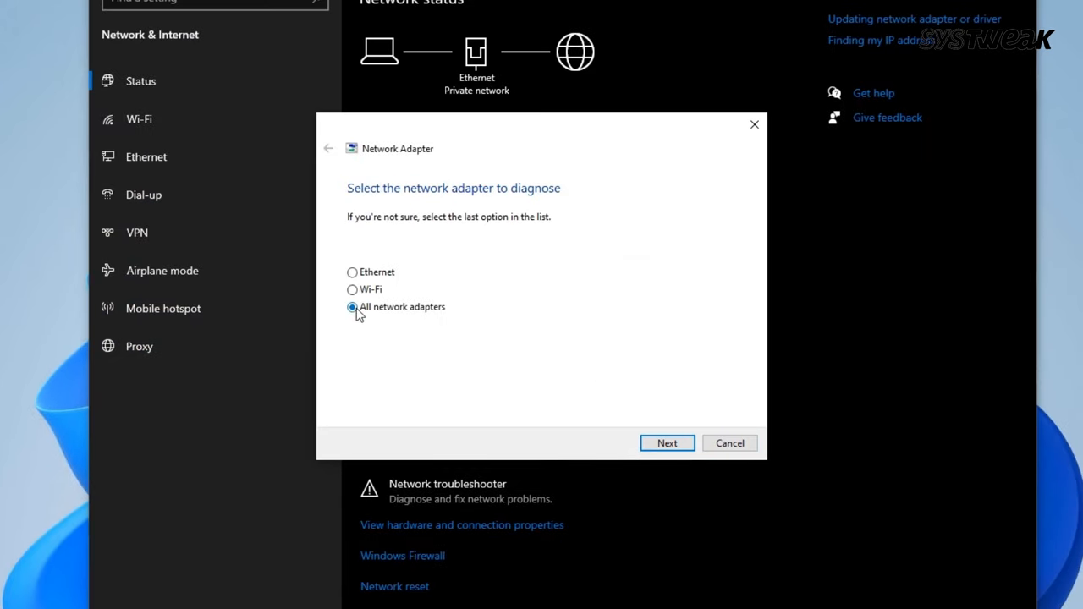
left_click(667, 442)
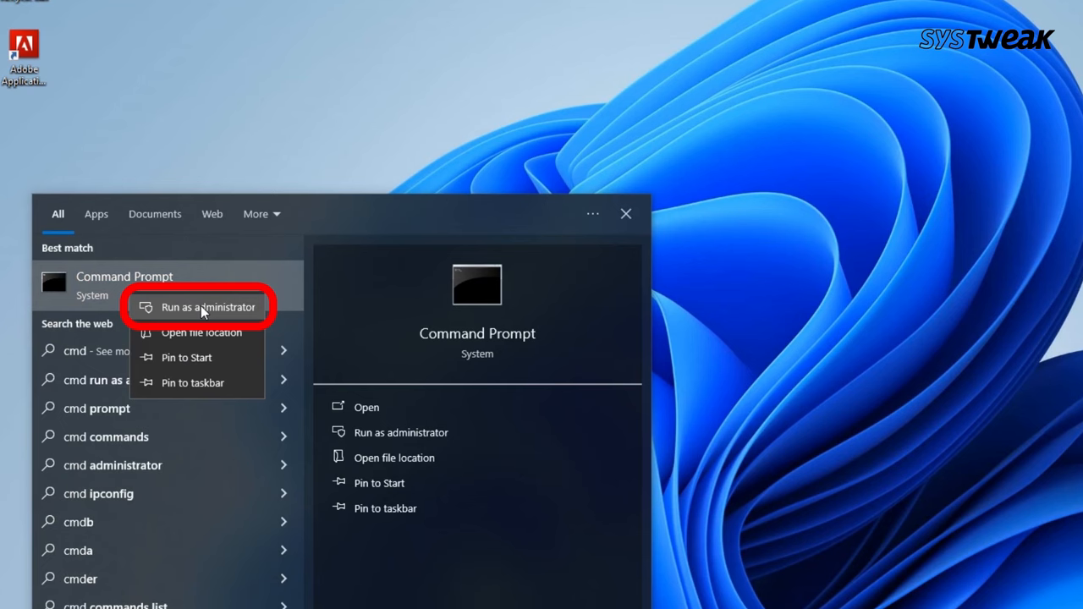
Run ipconfig /flushdns in an administrator Command Prompt
left_click(206, 306)
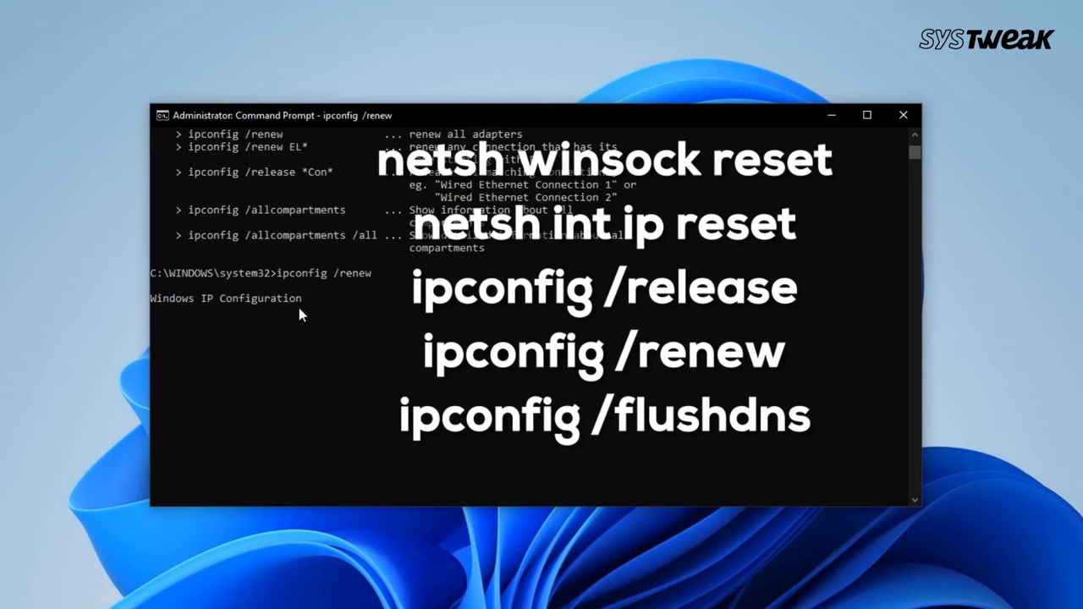
type("ipconfig /flushdns")
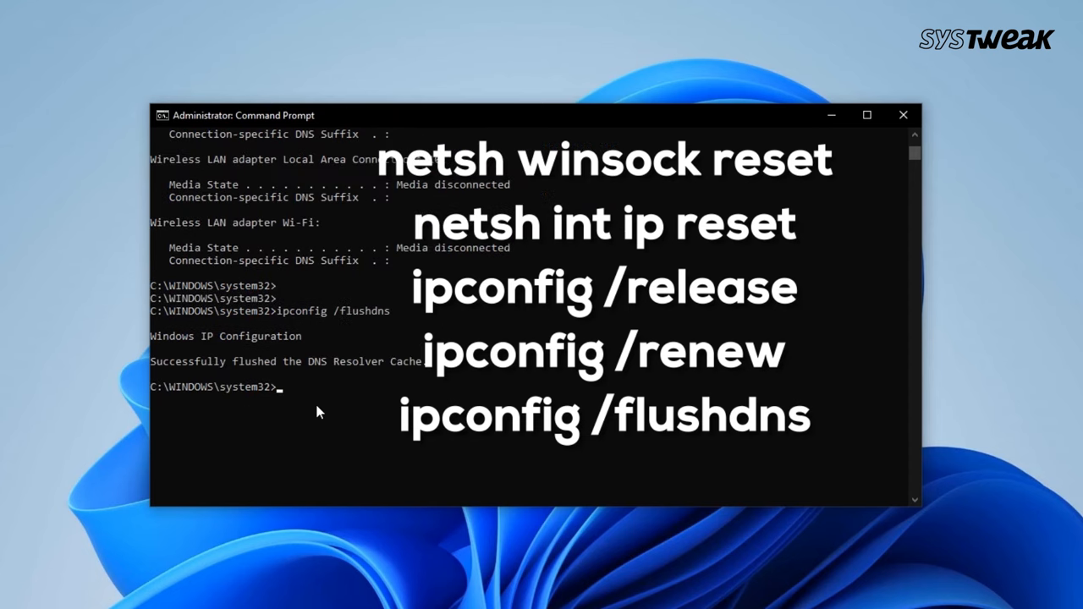